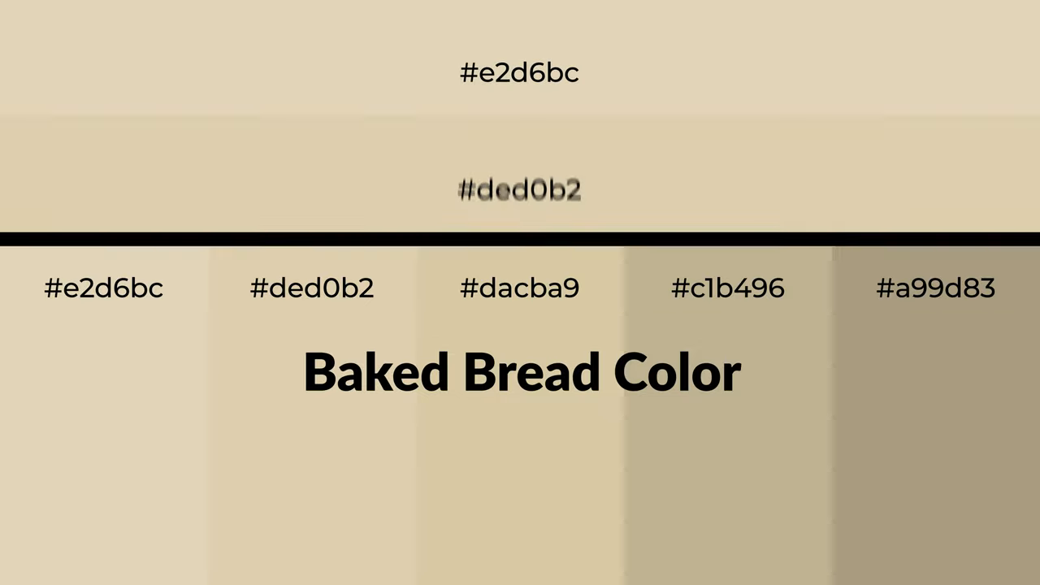
scroll(down, 3)
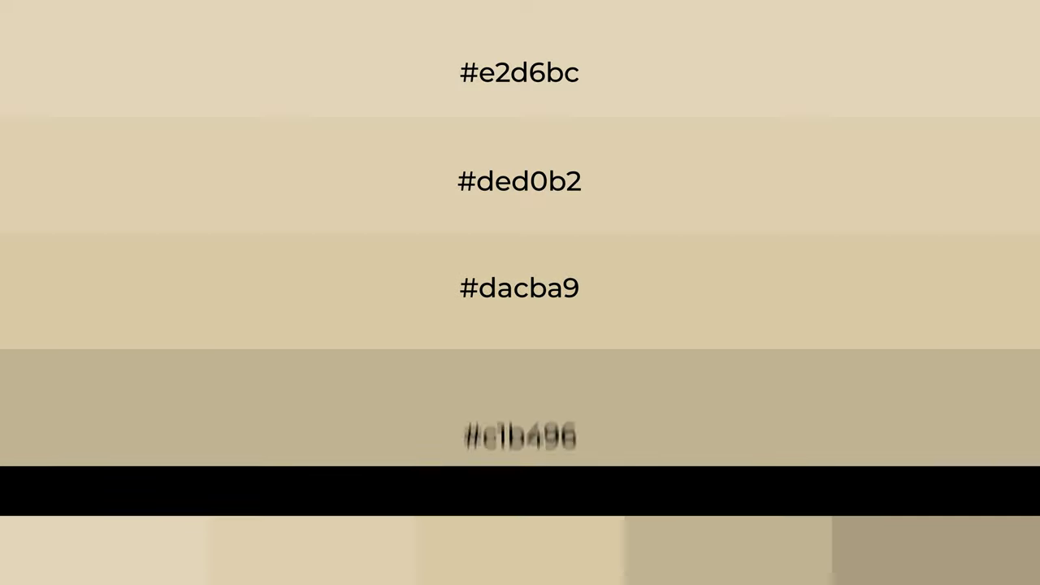